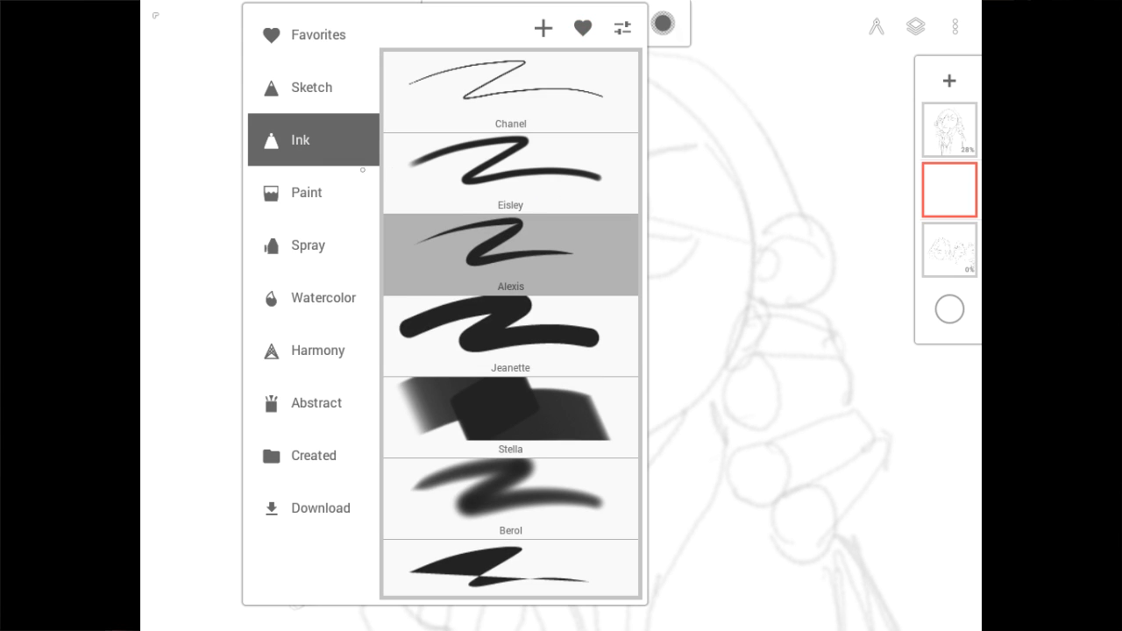
# Step: Open the brush Create/Search menu, then dismiss it to return to the blank canvas
pyautogui.click(543, 27)
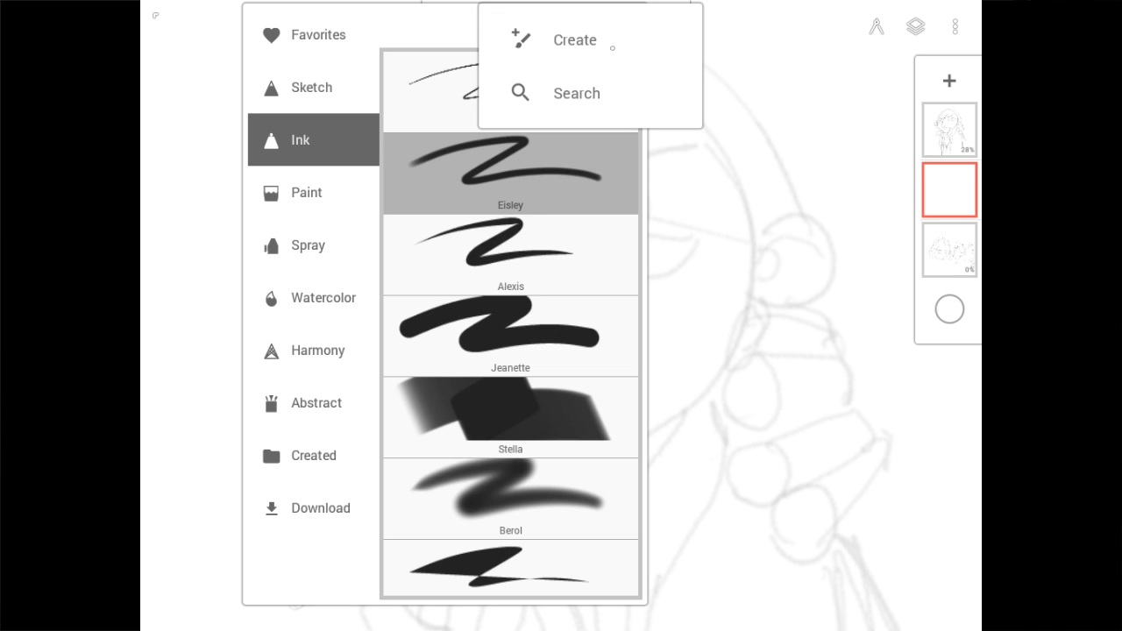
pyautogui.click(574, 39)
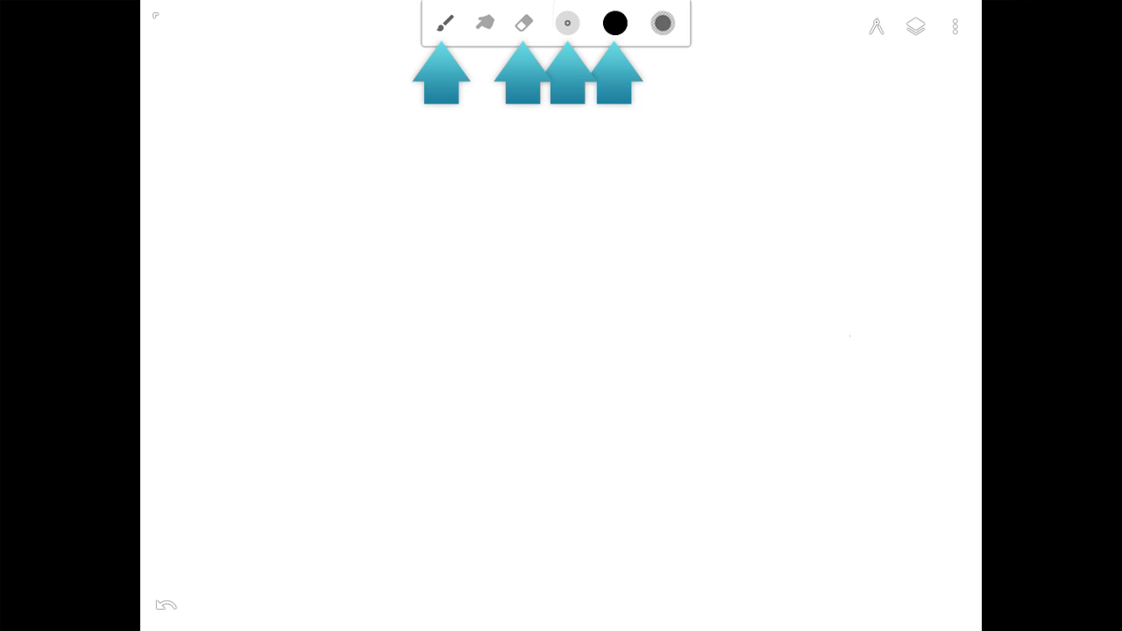
# Step: Use the top toolbar controls while blocking in the skin-tone face and grey wig layers
pyautogui.click(915, 26)
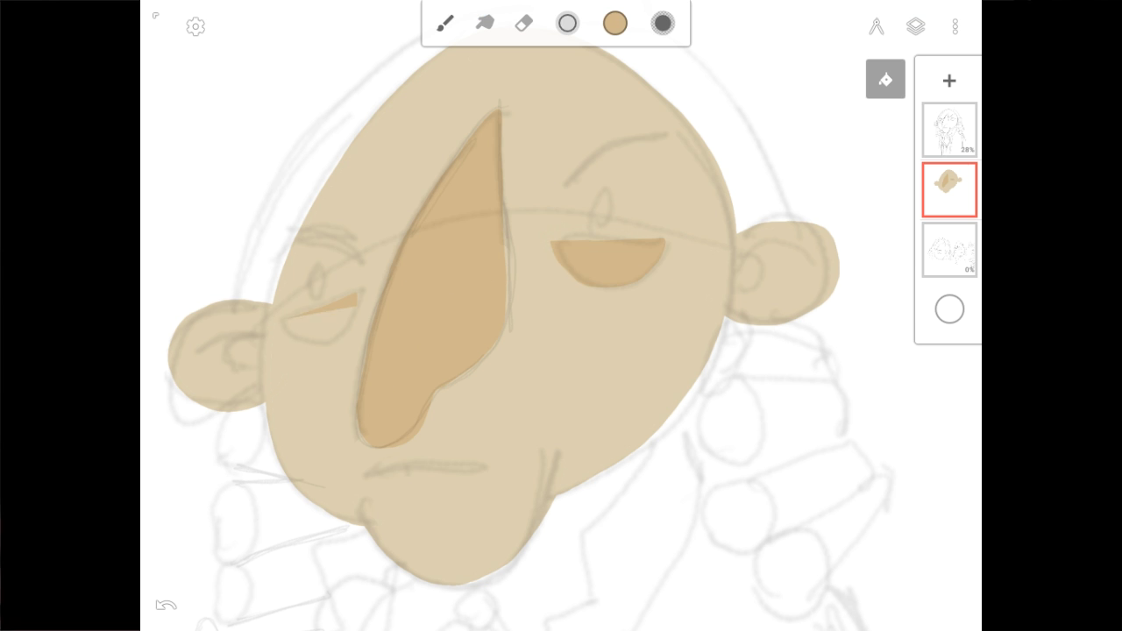
pyautogui.click(615, 23)
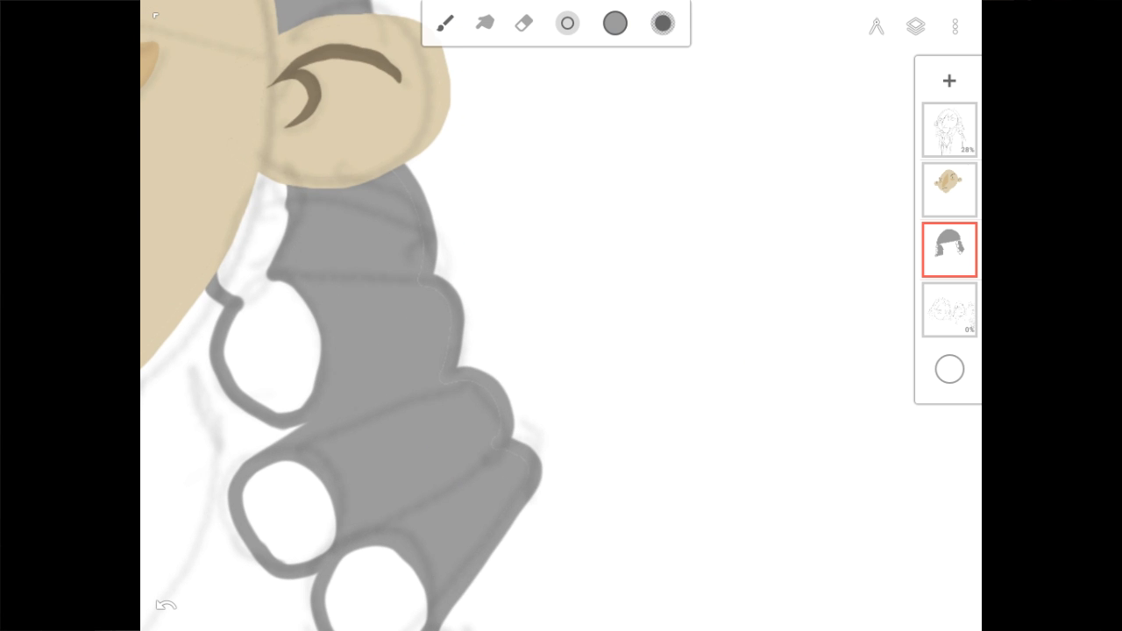
# Step: Paint a light grey curl end on the wig layer
pyautogui.click(955, 26)
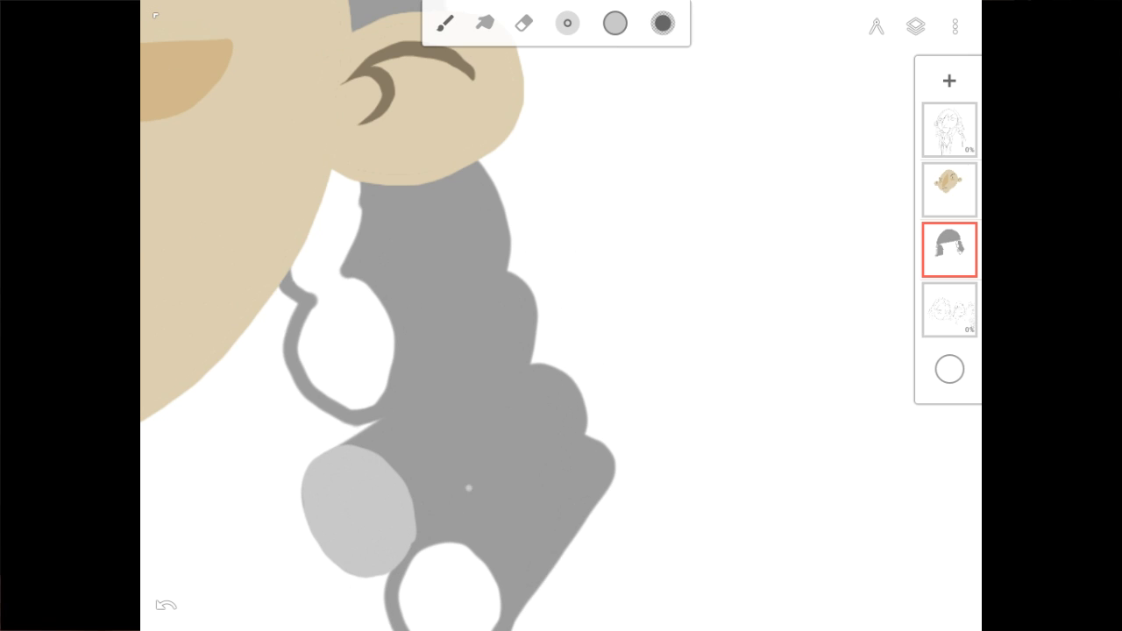
pyautogui.moveTo(316, 298); pyautogui.dragTo(368, 368)
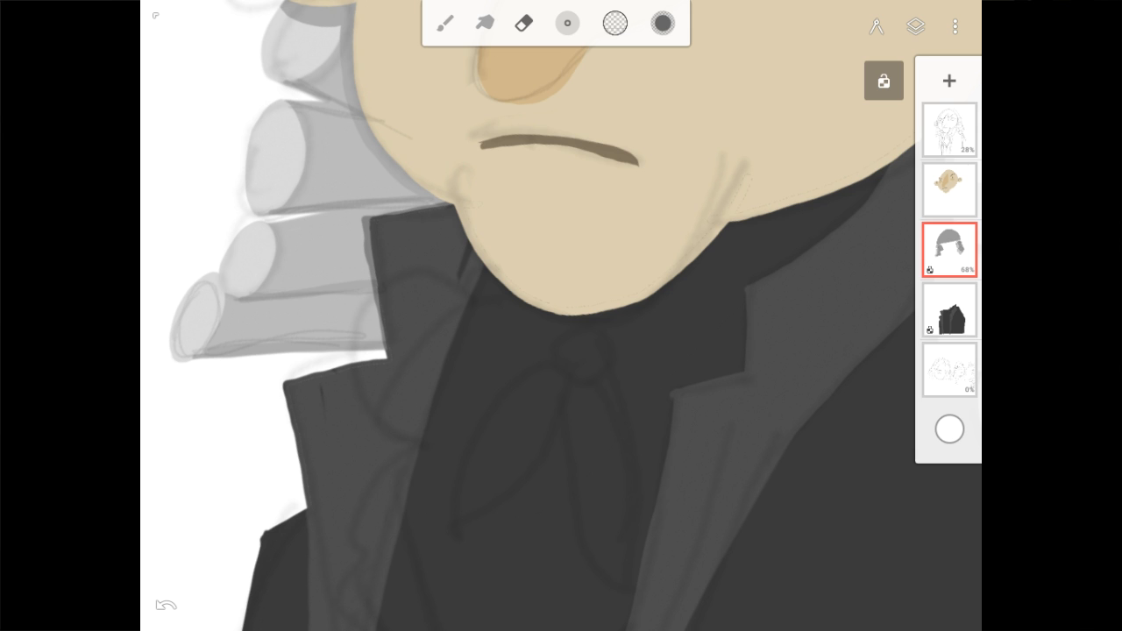
# Step: Select the coat layer, then the sketch layer, and set its opacity to 0%
pyautogui.click(949, 309)
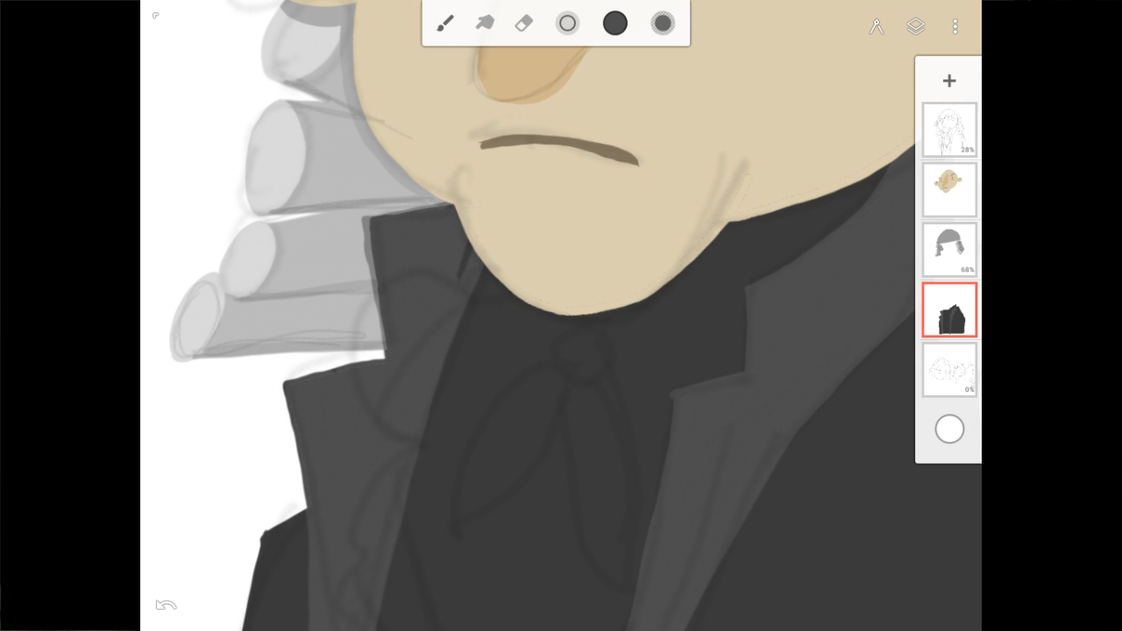
pyautogui.click(949, 130)
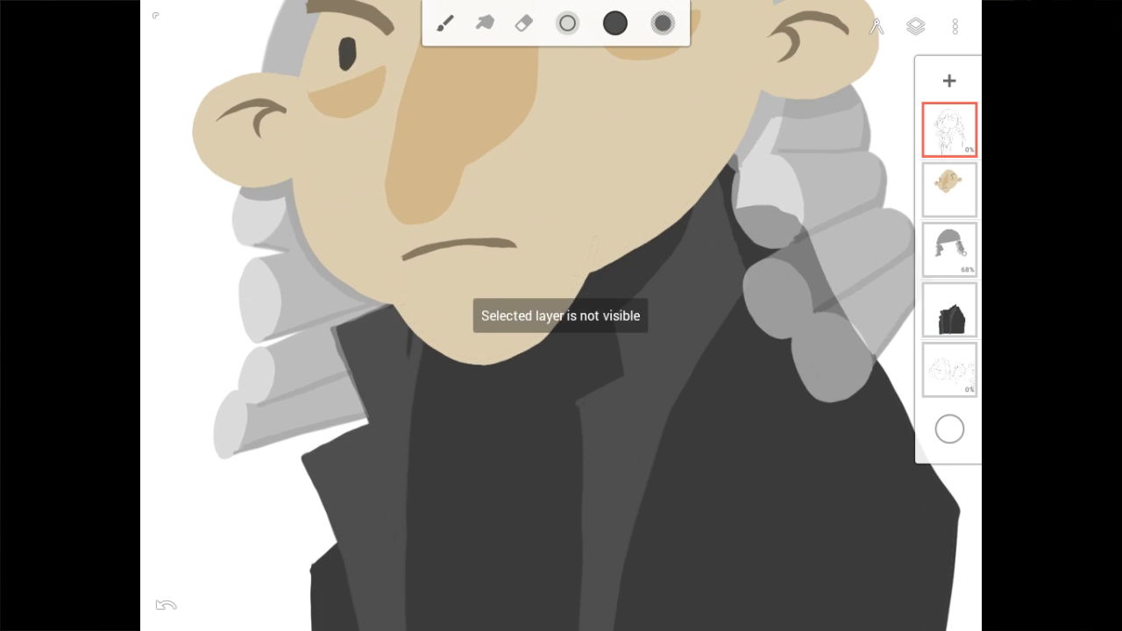
pyautogui.click(949, 189)
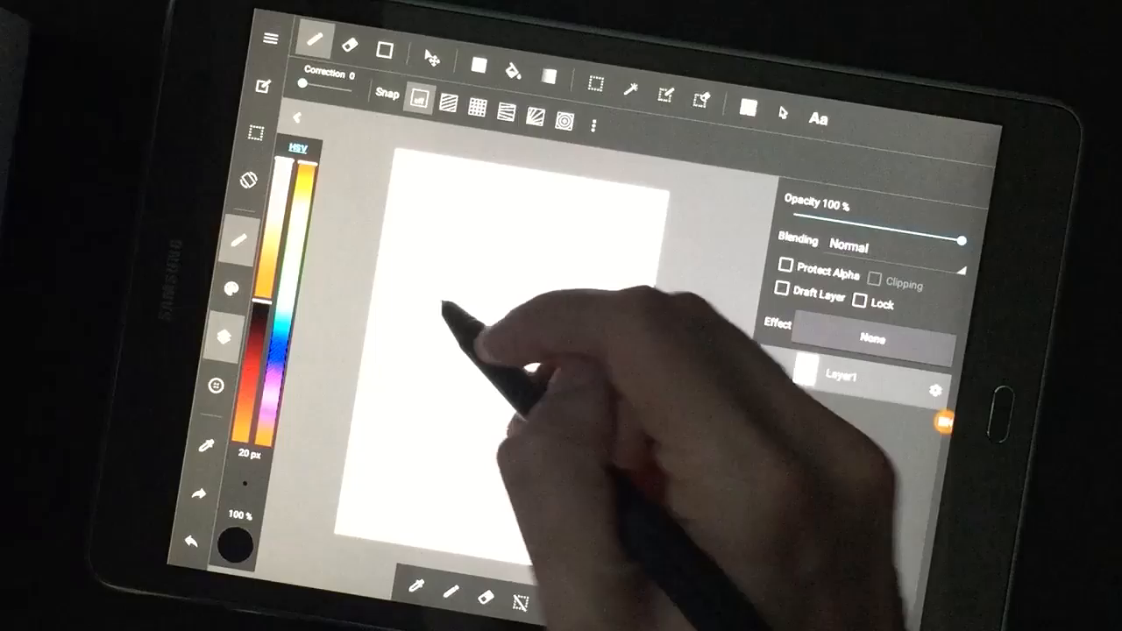
# Step: Draw three short parallel diagonal hatching strokes with the Pen on Layer1
pyautogui.moveTo(430, 338); pyautogui.dragTo(464, 306)
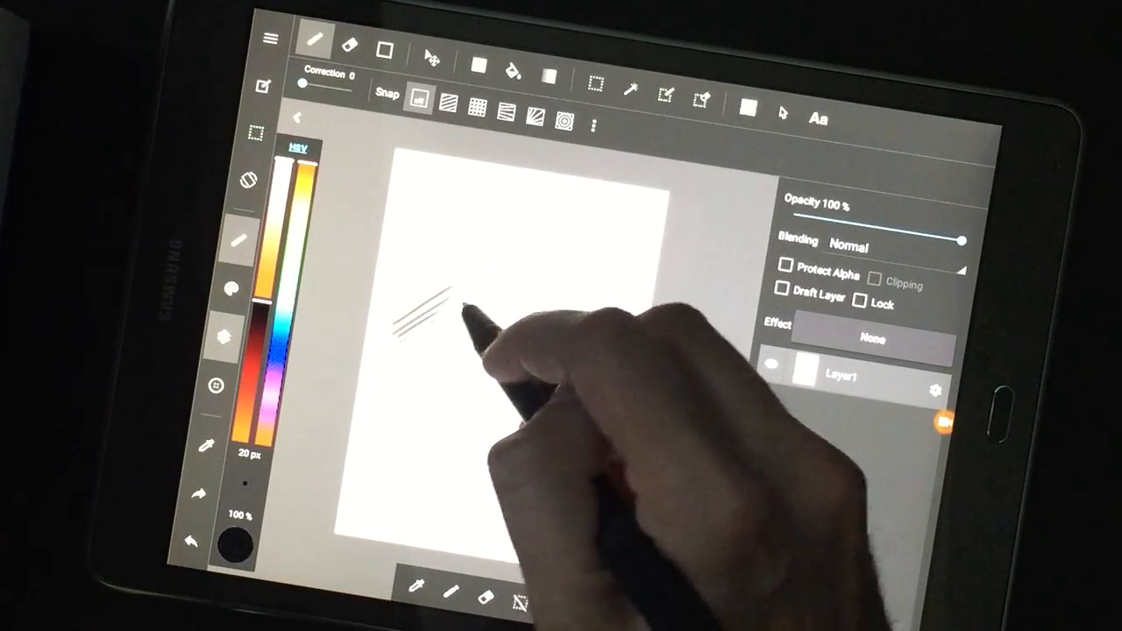
pyautogui.moveTo(473, 306); pyautogui.dragTo(421, 333)
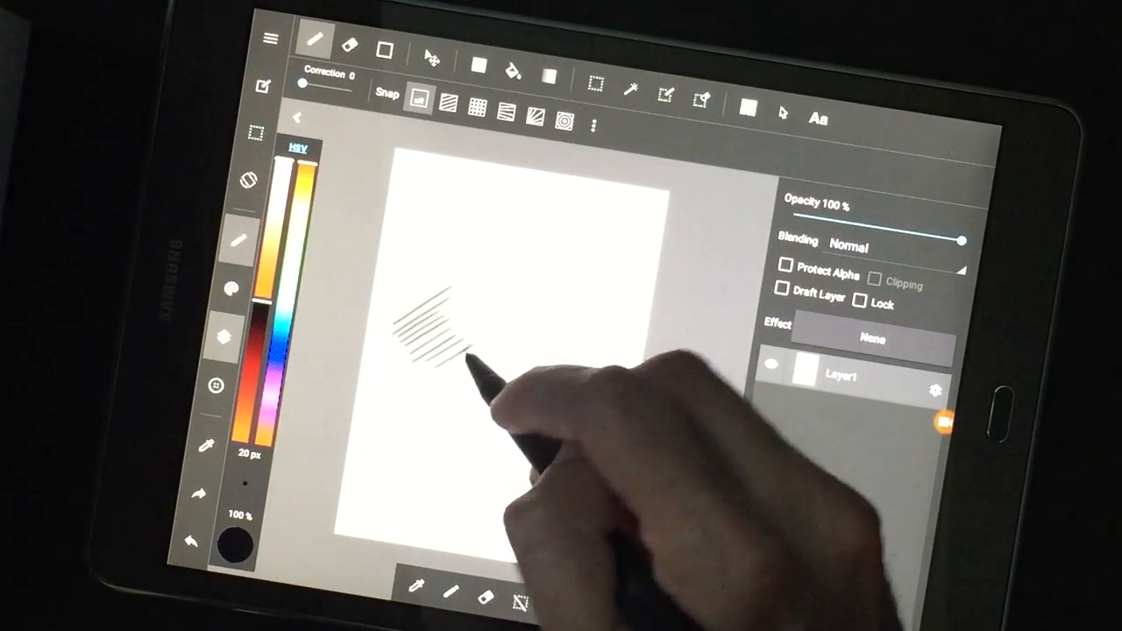
pyautogui.moveTo(465, 359); pyautogui.dragTo(526, 395)
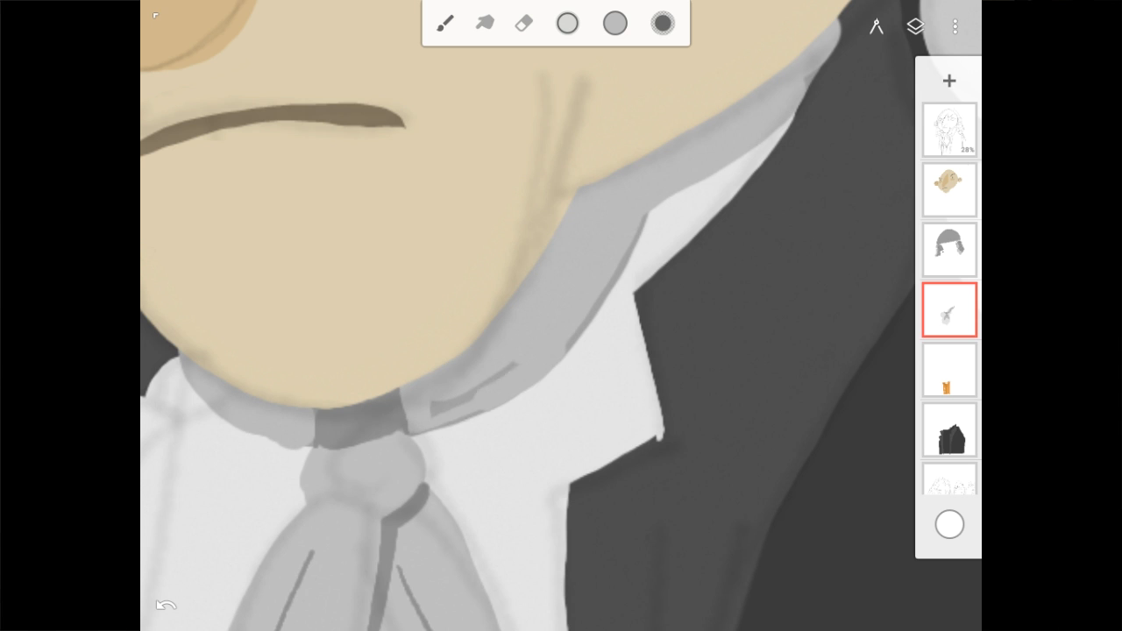
# Step: Adjust the layers, undo the black nose outline stroke, and briefly open the brush library
pyautogui.click(949, 310)
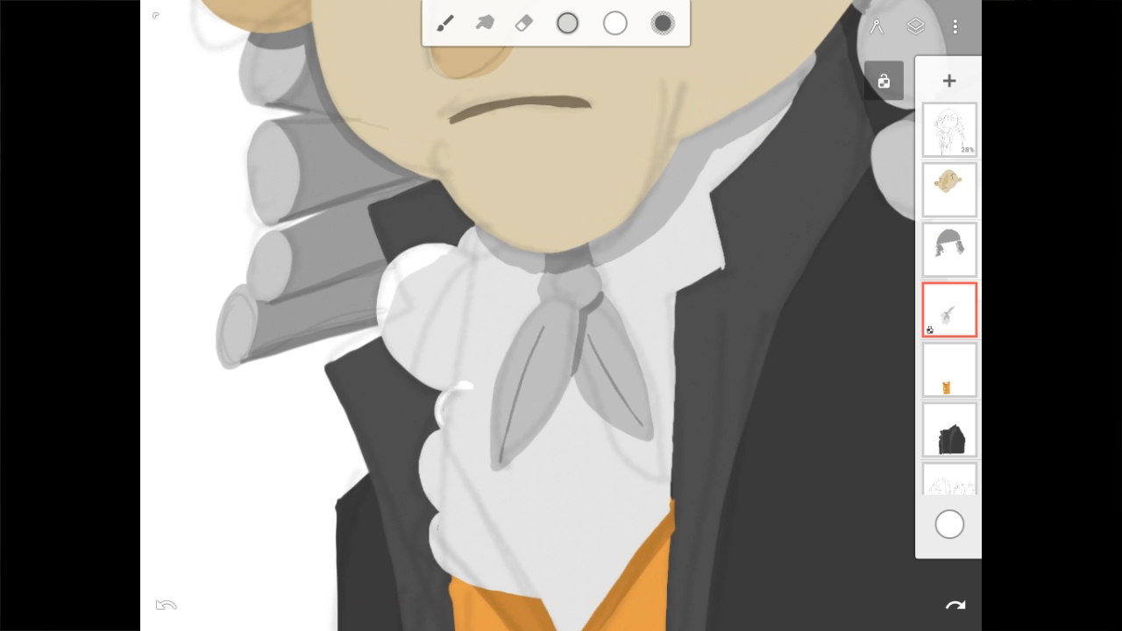
pyautogui.click(949, 309)
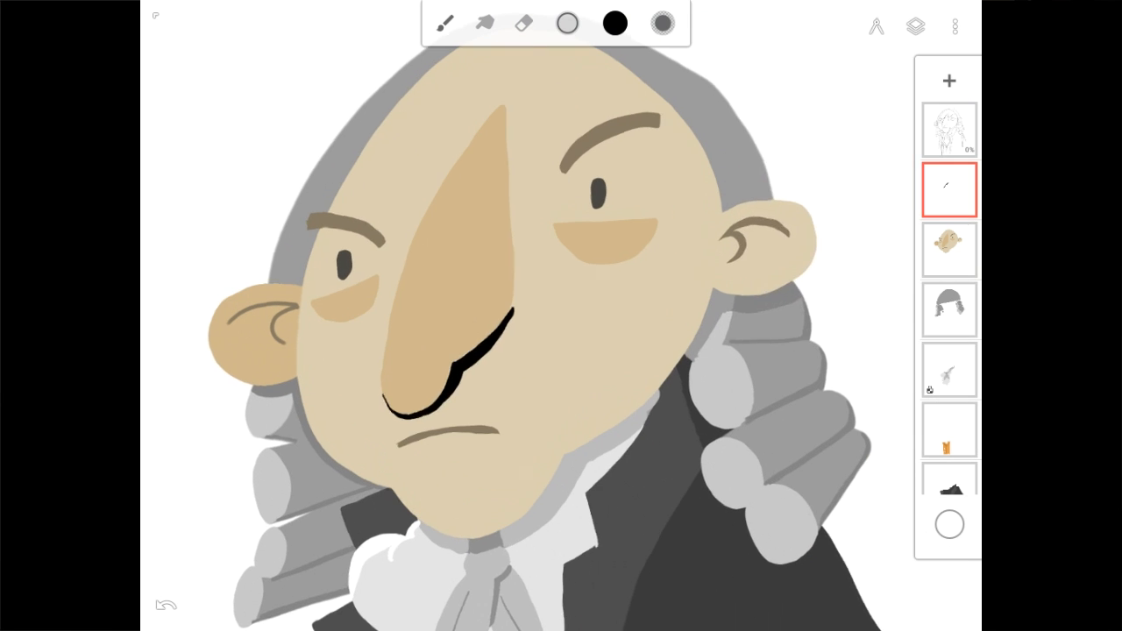
pyautogui.click(948, 191)
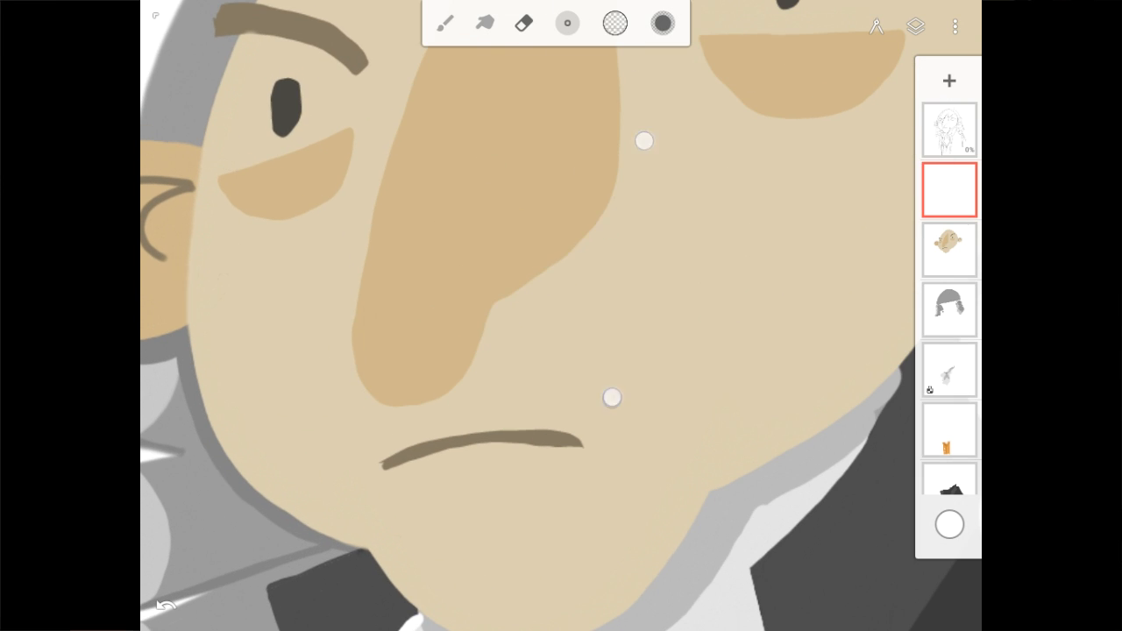
pyautogui.click(445, 23)
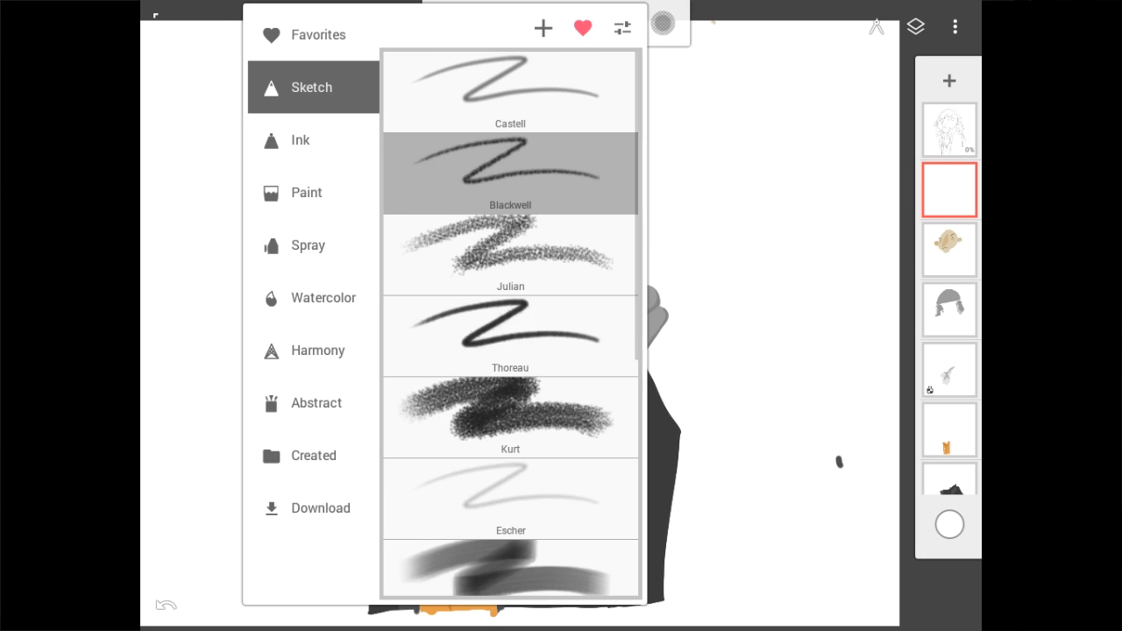
pyautogui.click(509, 174)
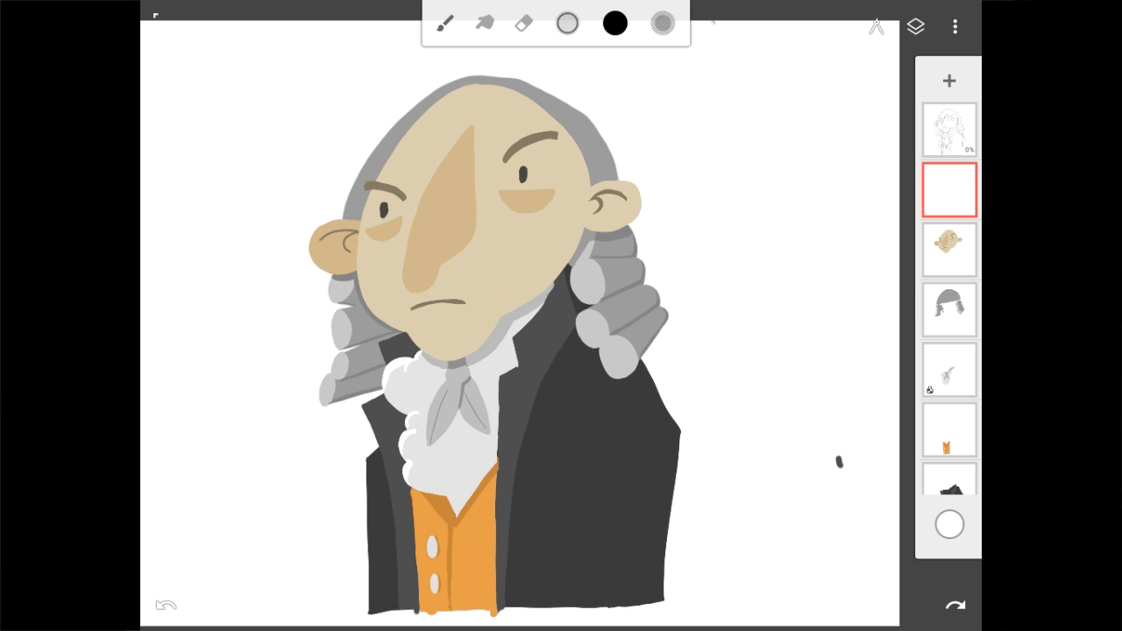